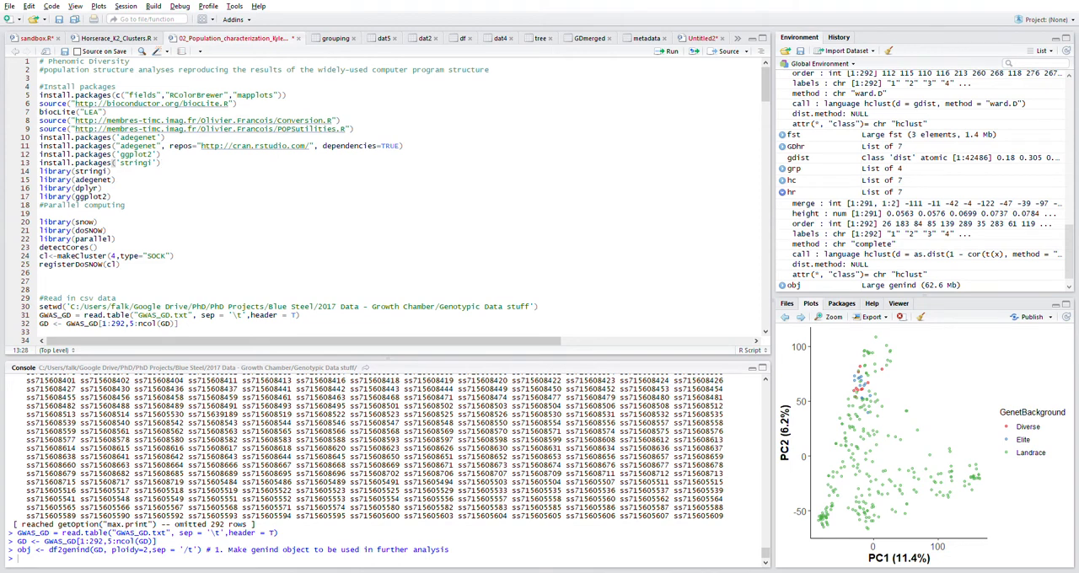
Set the working directory, subset GD to rows 1–292 from column 5, and load the metadata CSV.
scroll(down, 3)
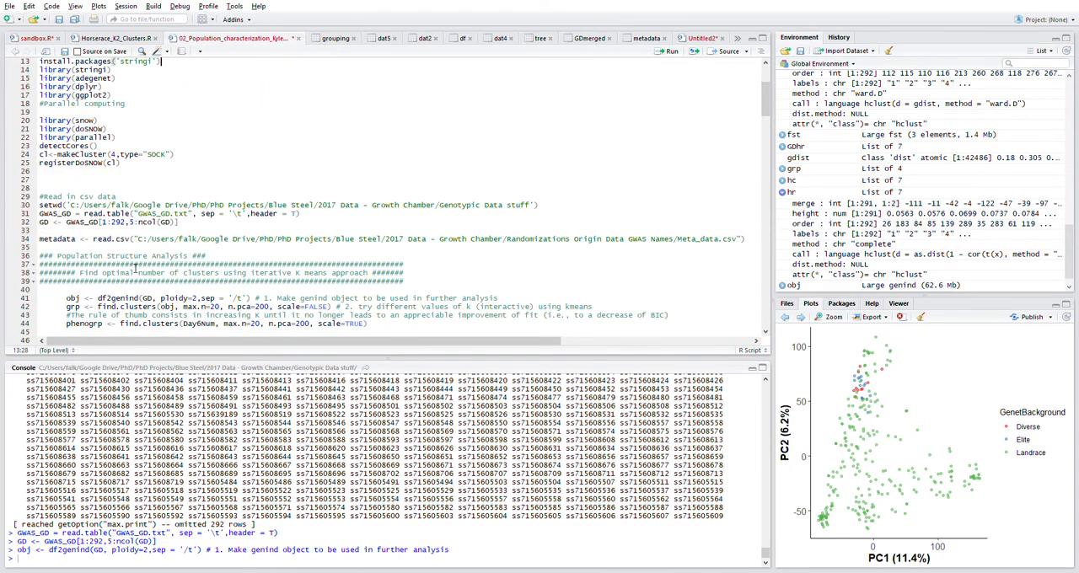
drag(103, 272, 247, 273)
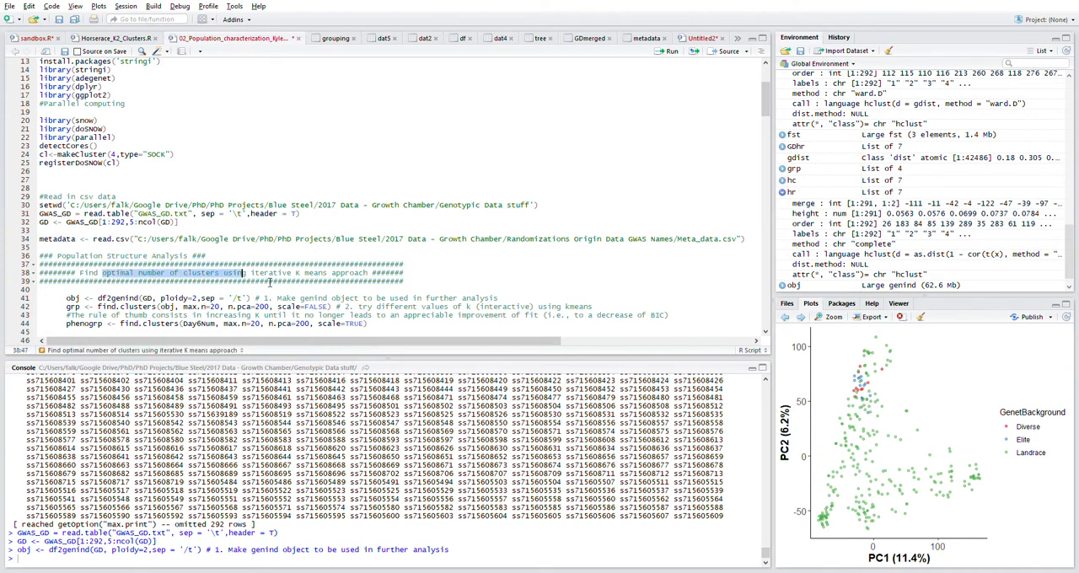
double_click(271, 272)
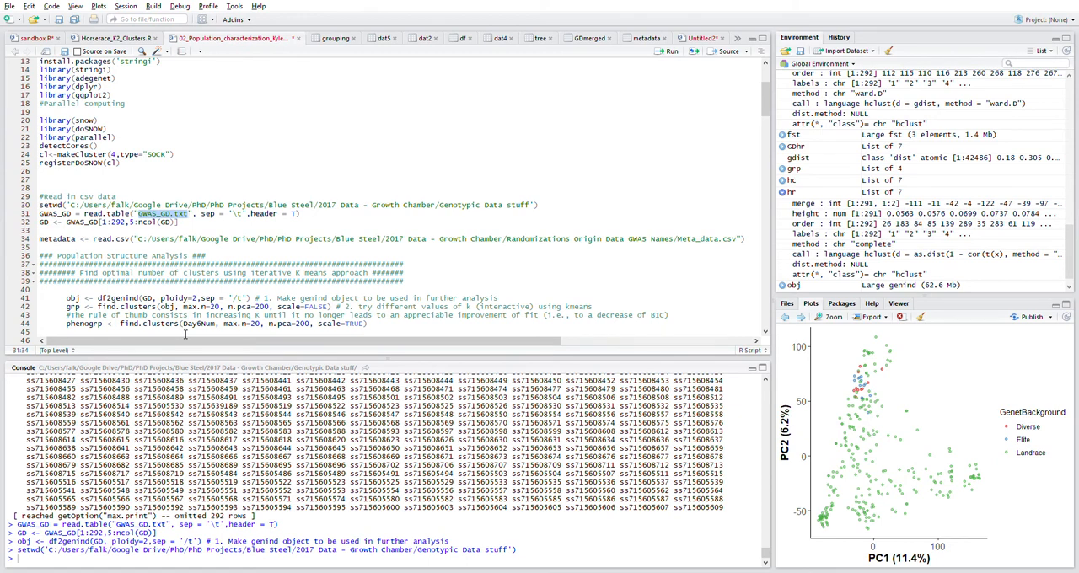
mouse_move(231, 141)
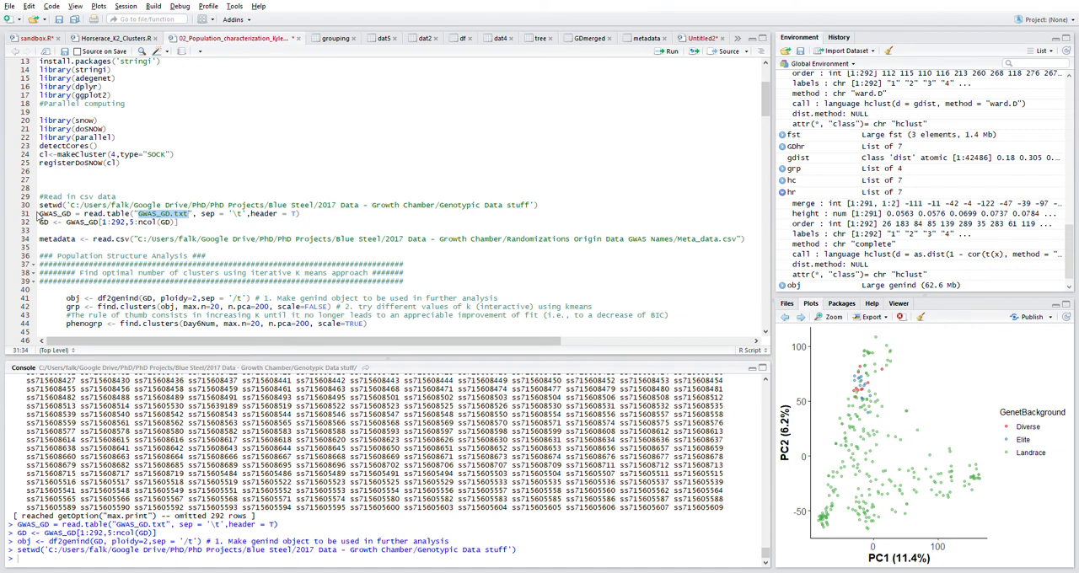
mouse_move(73, 222)
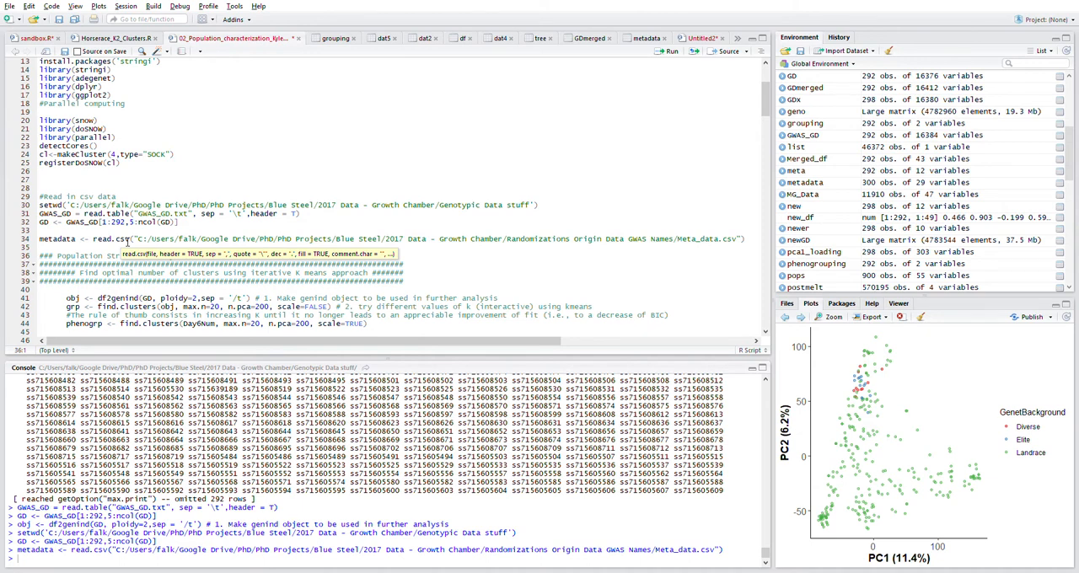
scroll(down, 3)
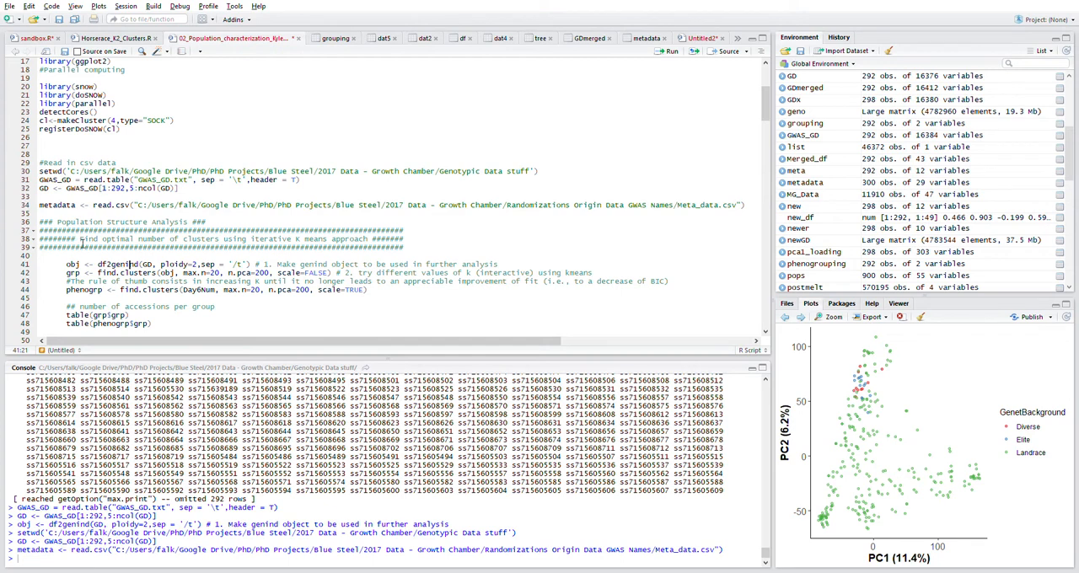
Run find.clusters with max.n=20, n.pca=200 and scale=FALSE to get the BIC curve.
double_click(122, 239)
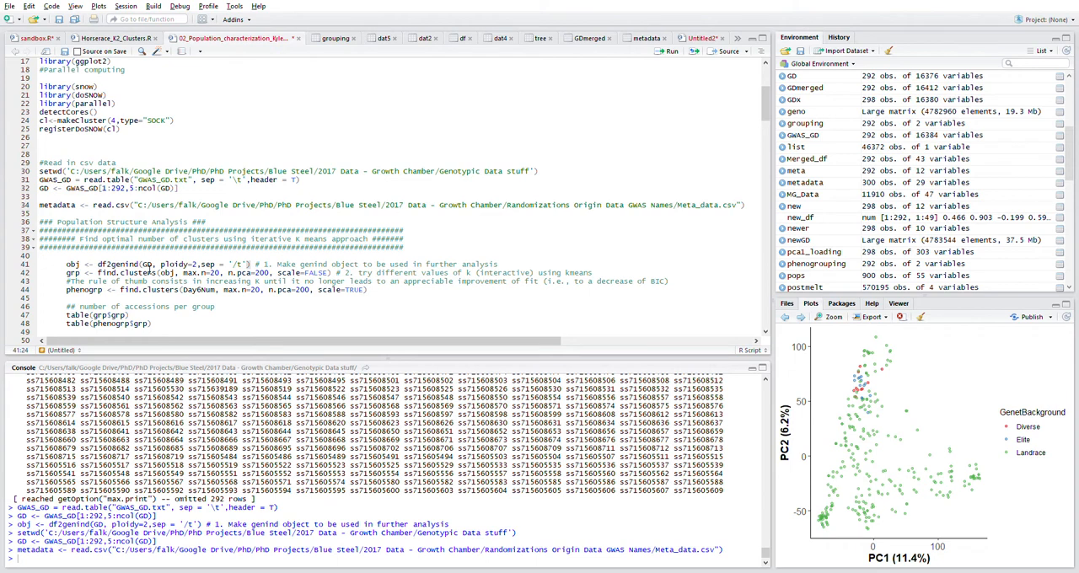
mouse_move(149, 270)
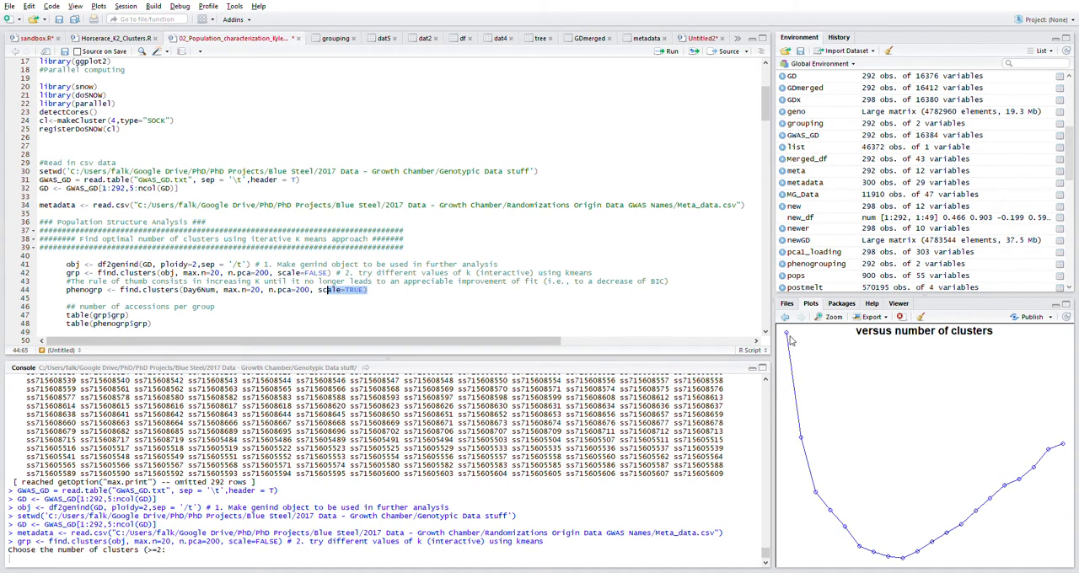
mouse_move(1020, 482)
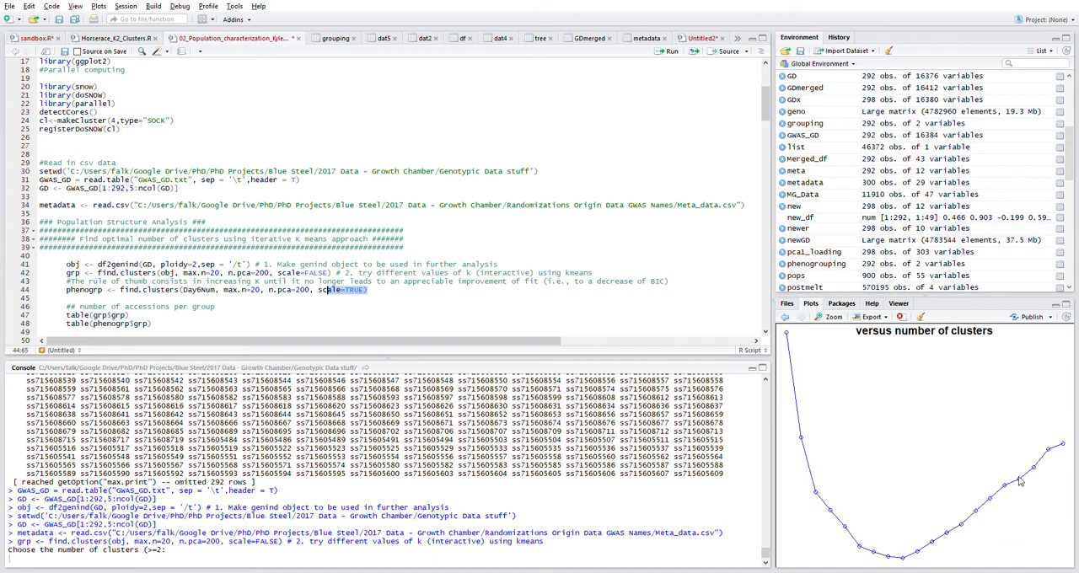
mouse_move(992, 572)
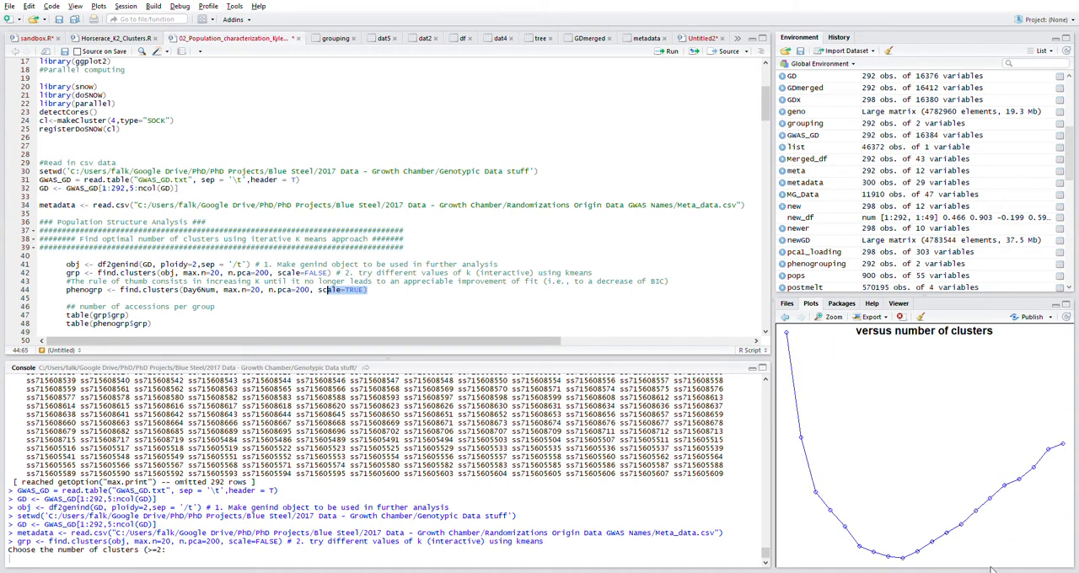
mouse_move(856, 462)
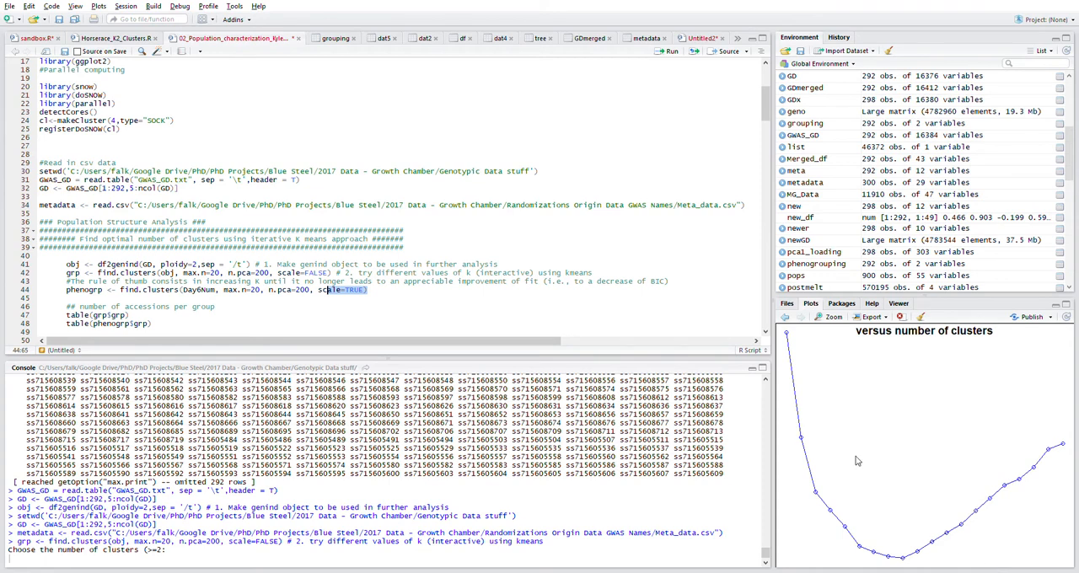
mouse_move(812, 419)
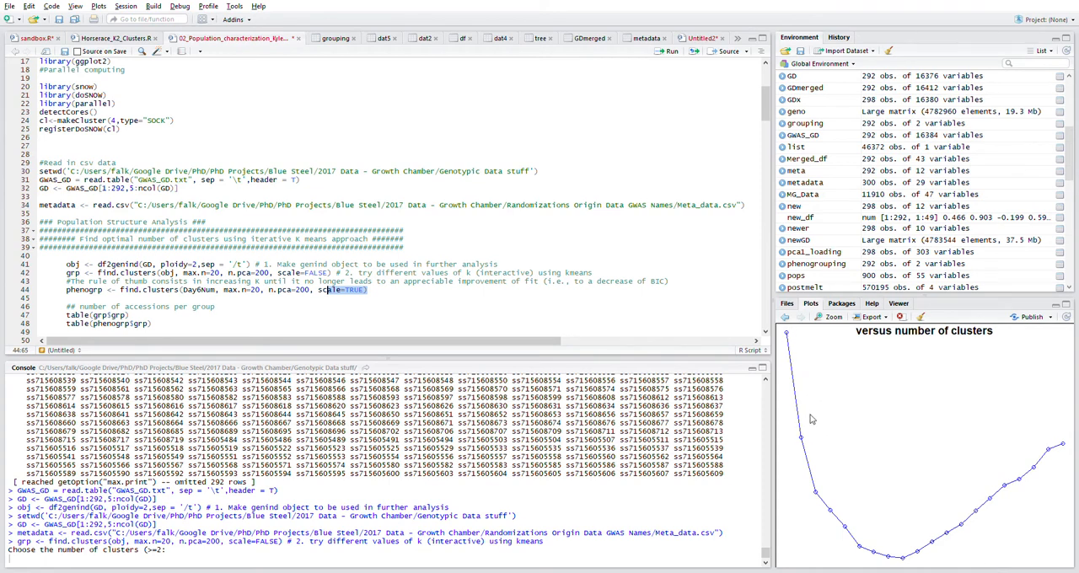
mouse_move(853, 544)
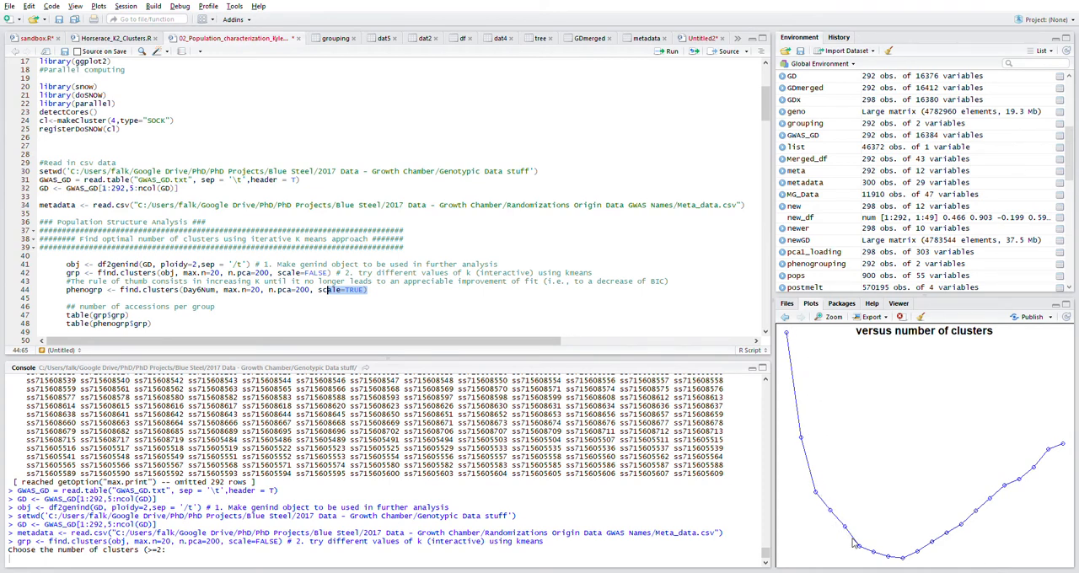
mouse_move(902, 563)
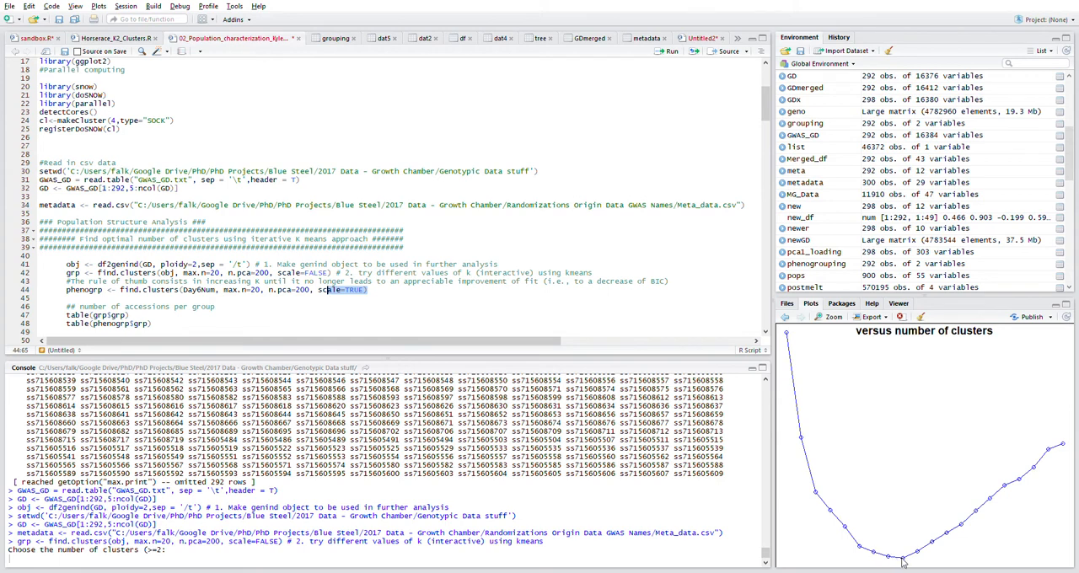
mouse_move(807, 497)
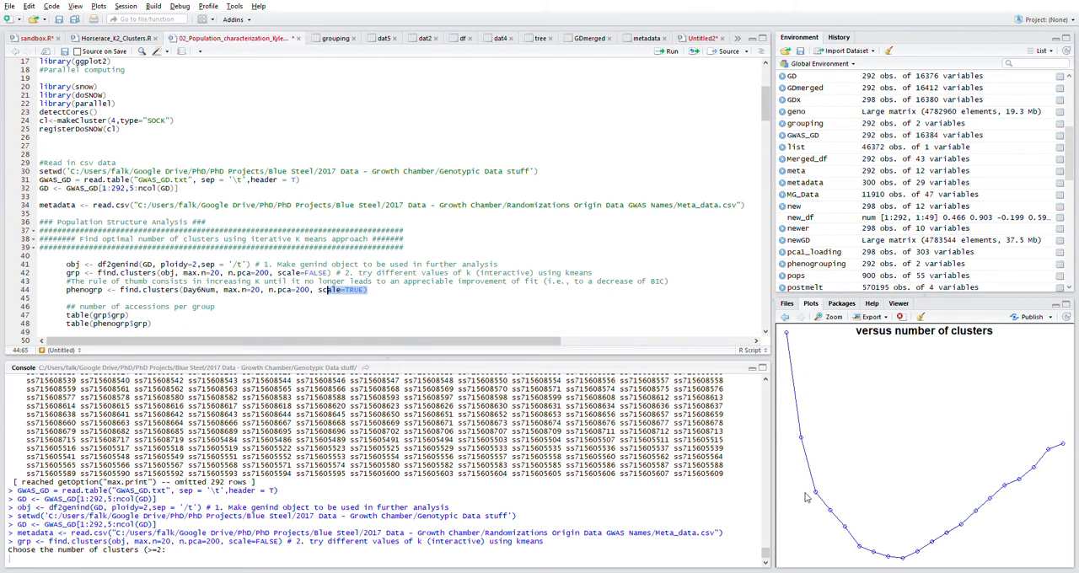
mouse_move(871, 558)
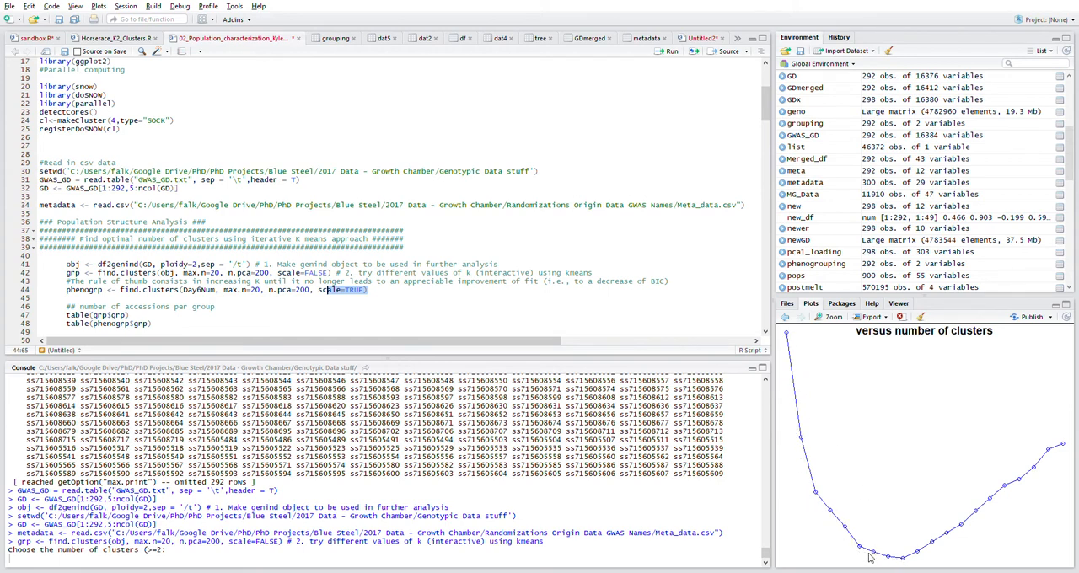
mouse_move(900, 563)
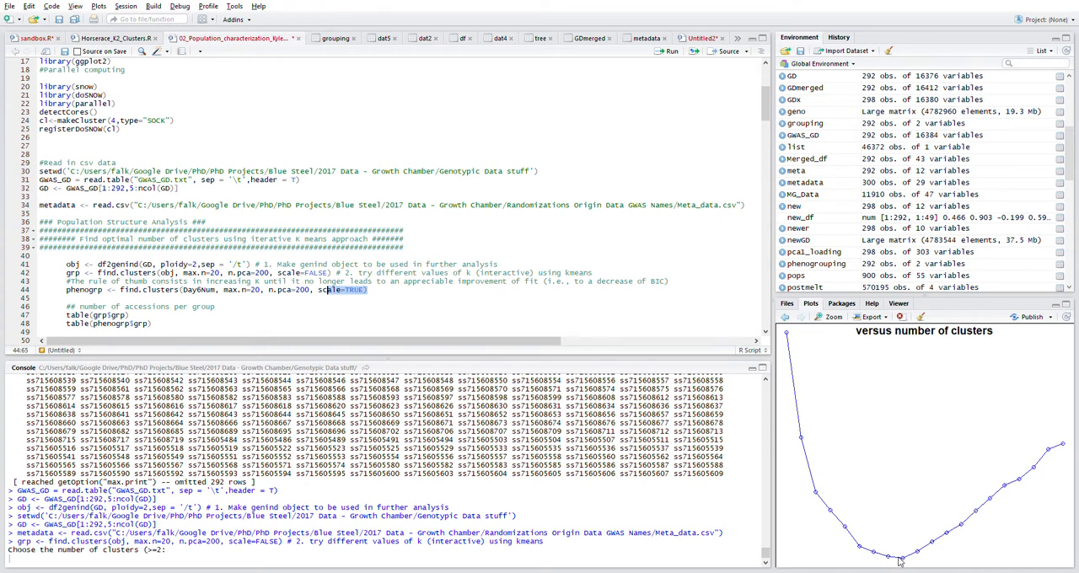
mouse_move(879, 558)
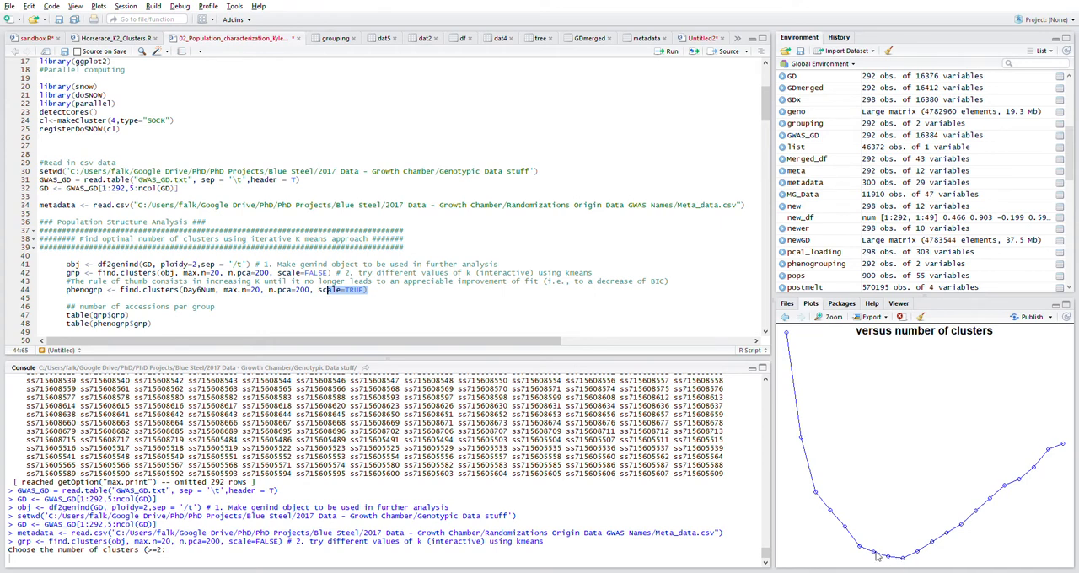
mouse_move(869, 555)
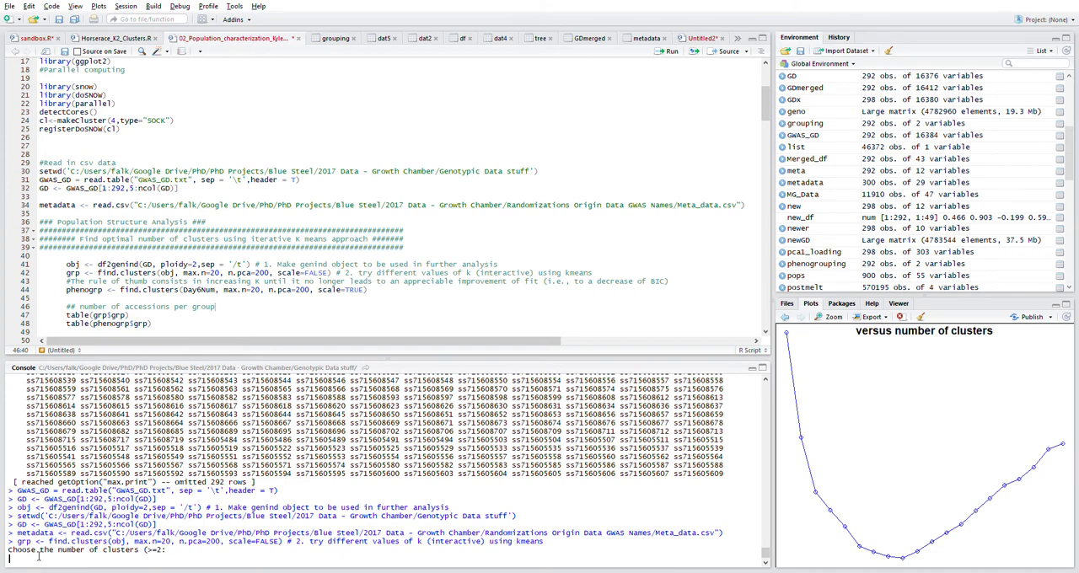
text(6)
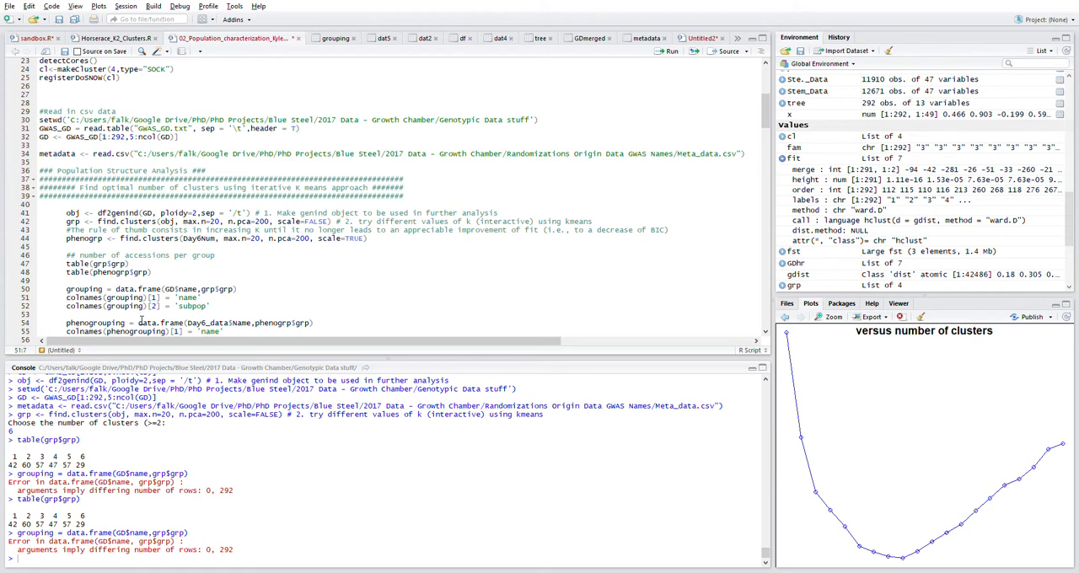
mouse_move(889, 181)
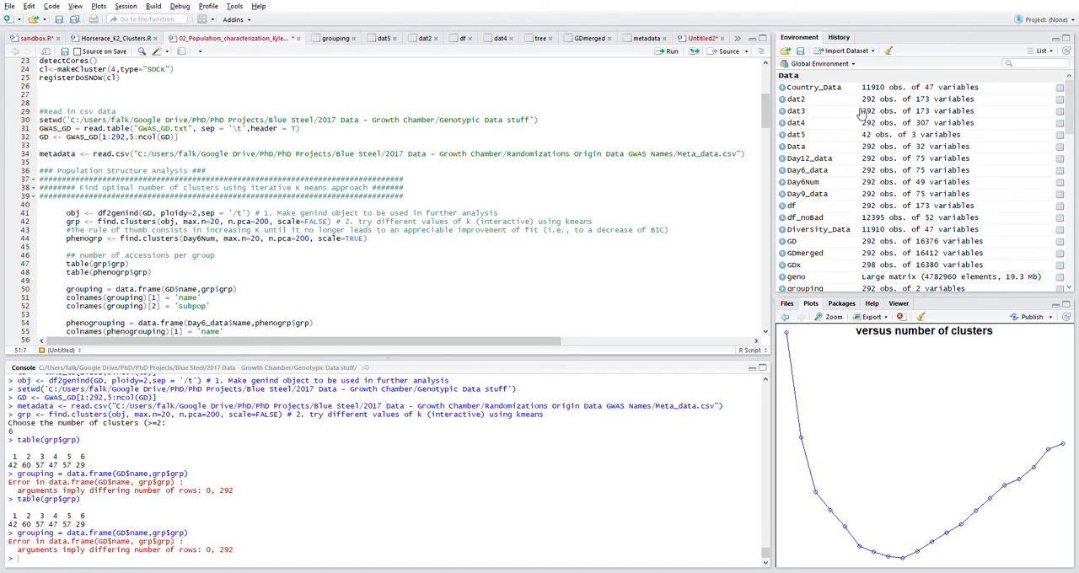
mouse_move(852, 165)
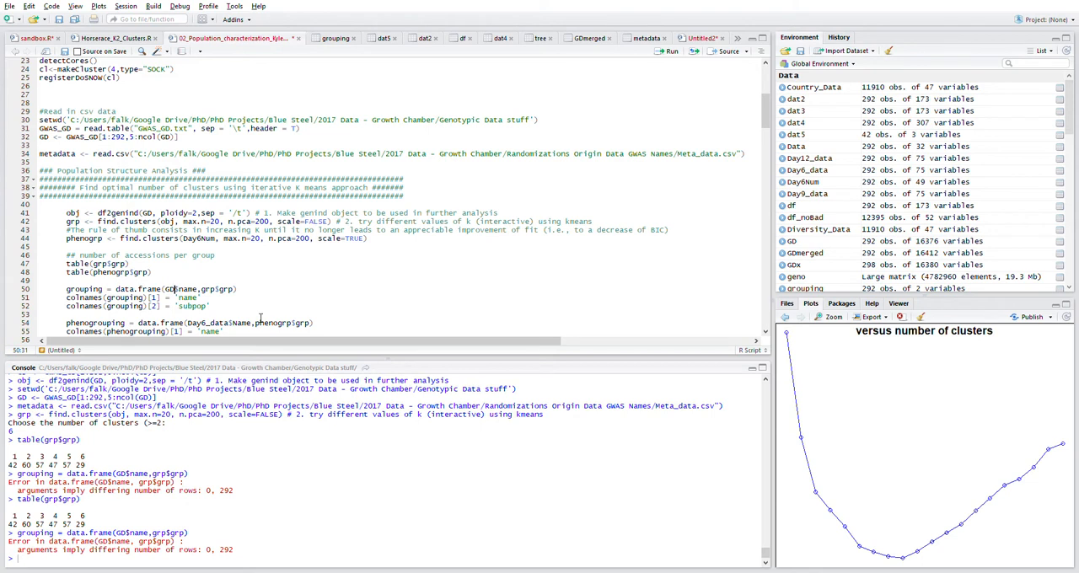
Use GWAS_GD$name instead of GD$name in the grouping data.frame, then run the colnames lines.
text(GWAS_G)
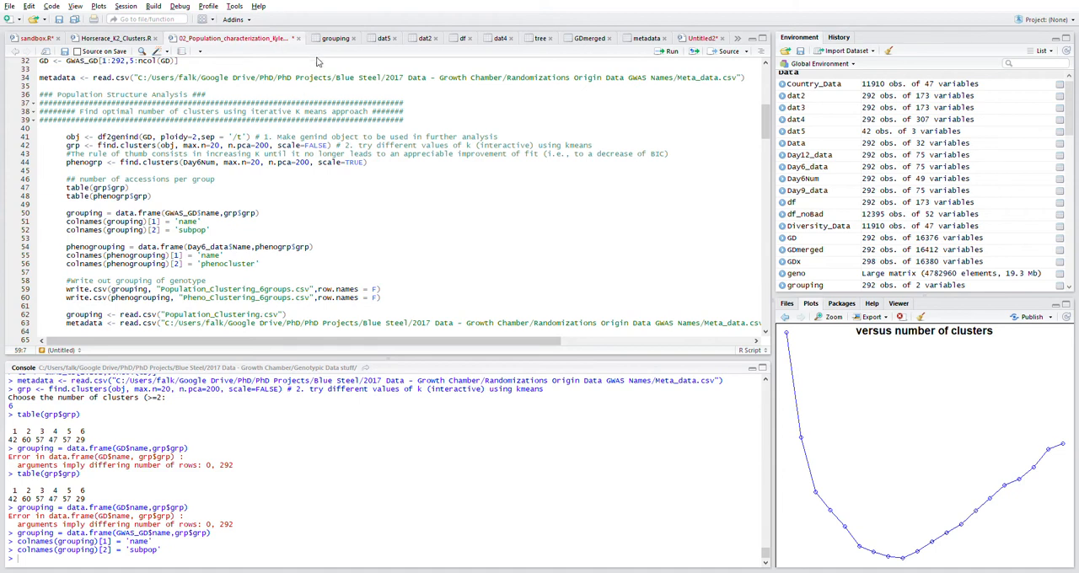
View the grouping table and scroll through the 292 accessions and their subpopulation numbers.
click(334, 38)
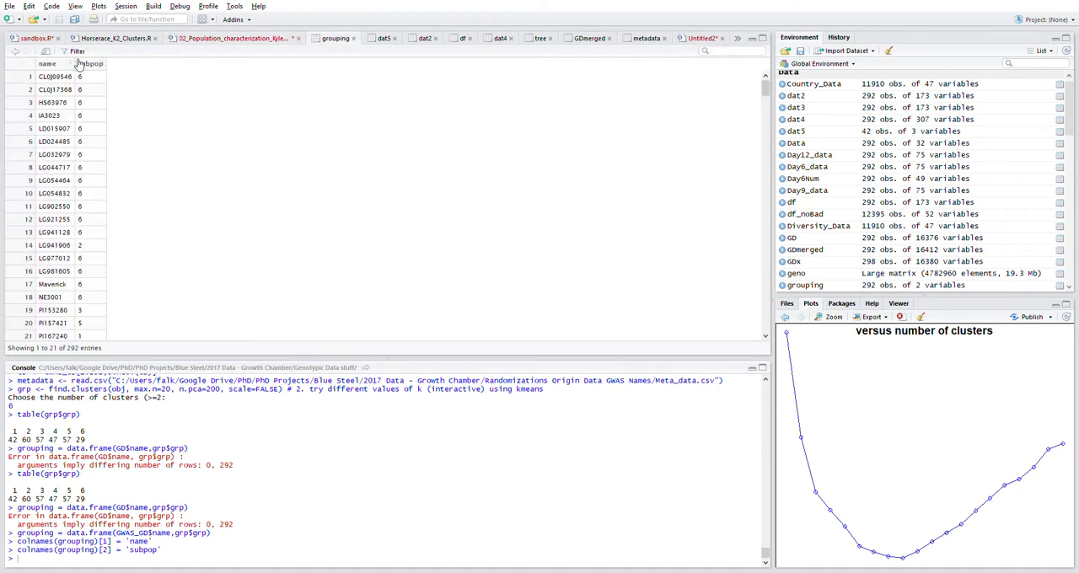
mouse_move(83, 98)
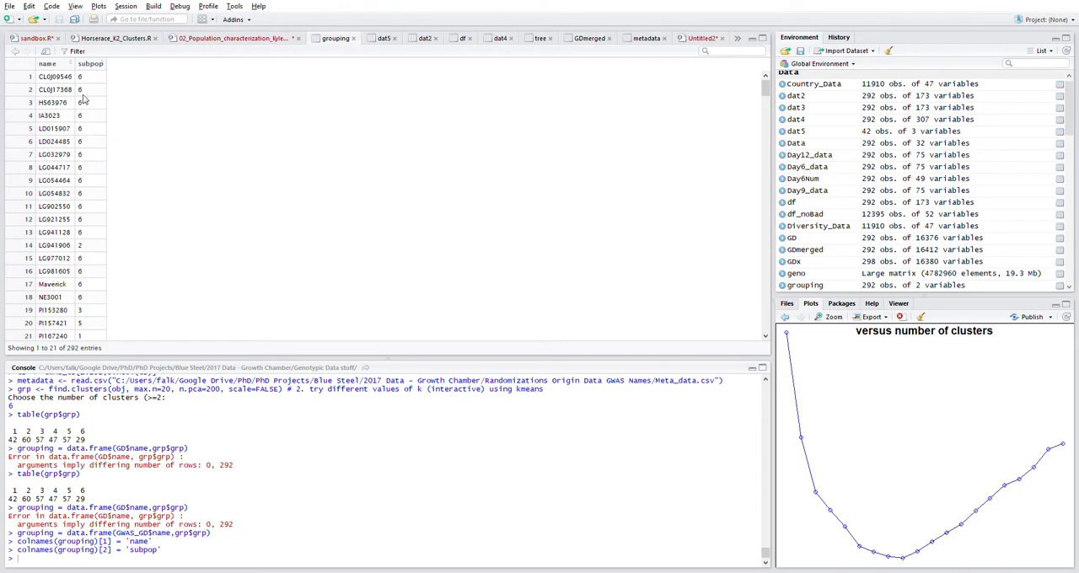
scroll(down, 3)
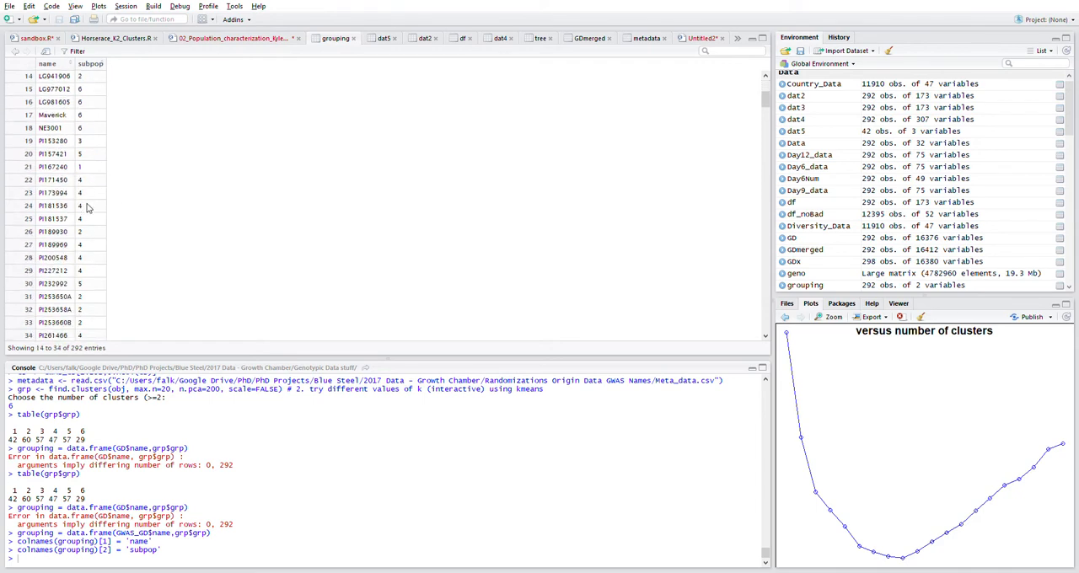
scroll(down, 3)
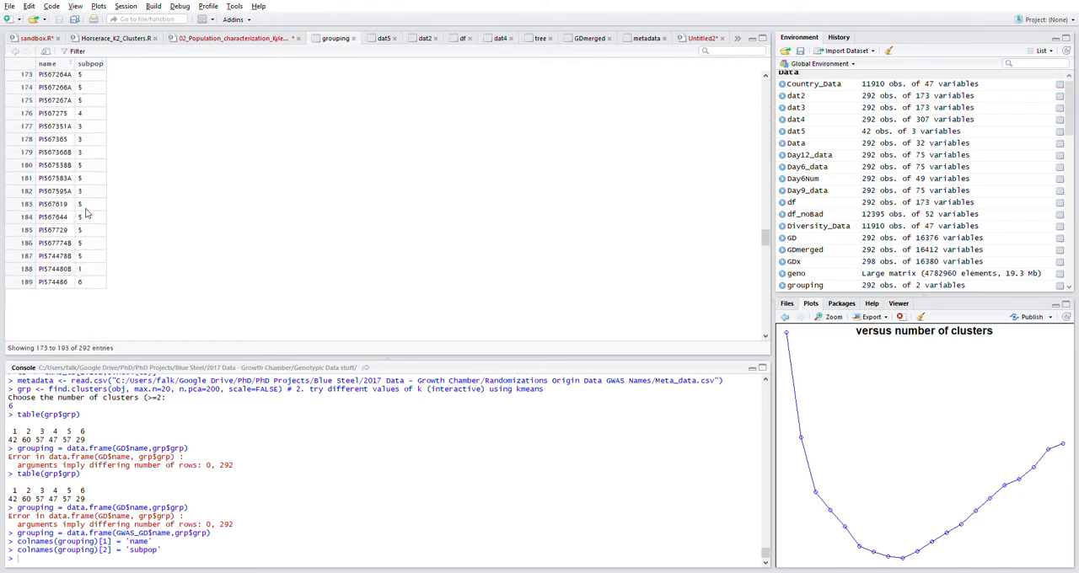